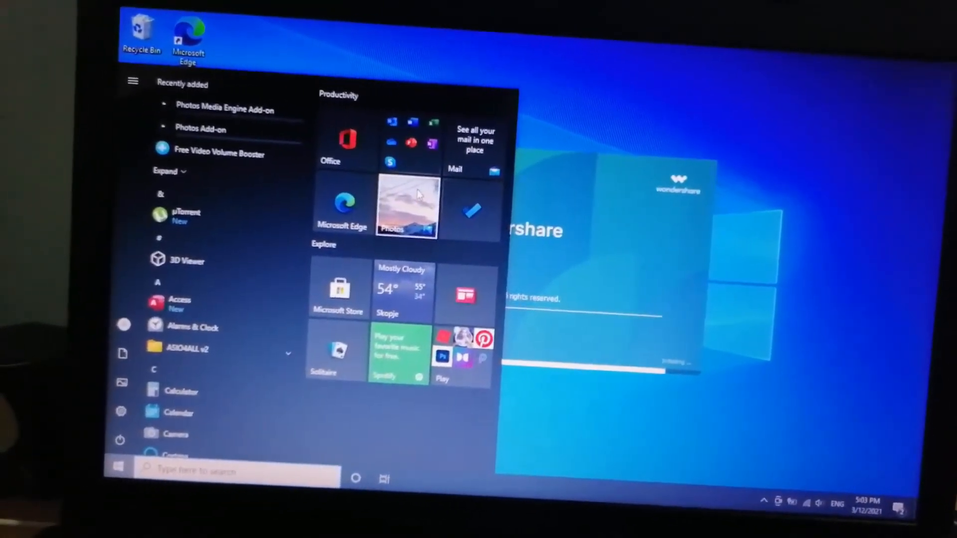
- Inspect the Photos tile's More options (Turn Live Tile on), then close the Start menu
{"action": "right_click", "coordinate": [405, 204]}
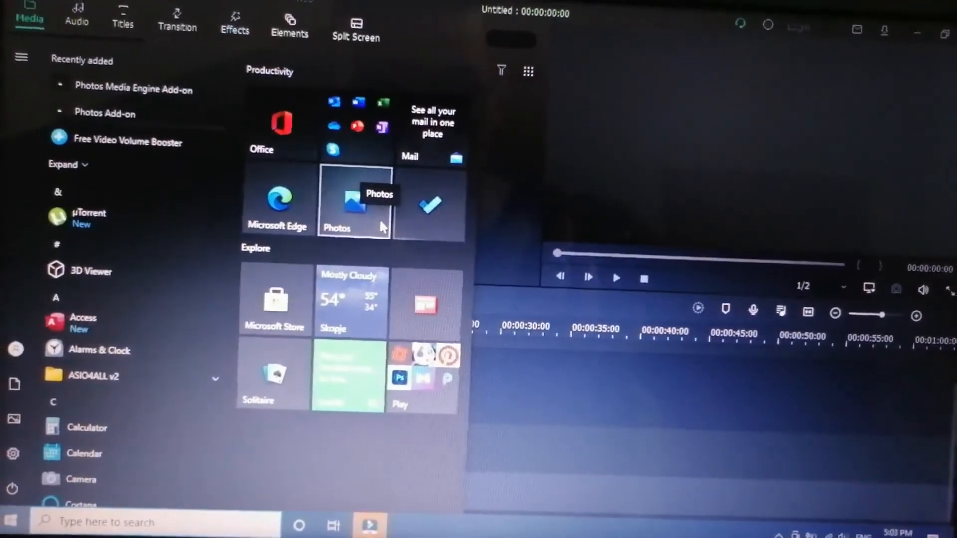
{"action": "right_click", "coordinate": [357, 204]}
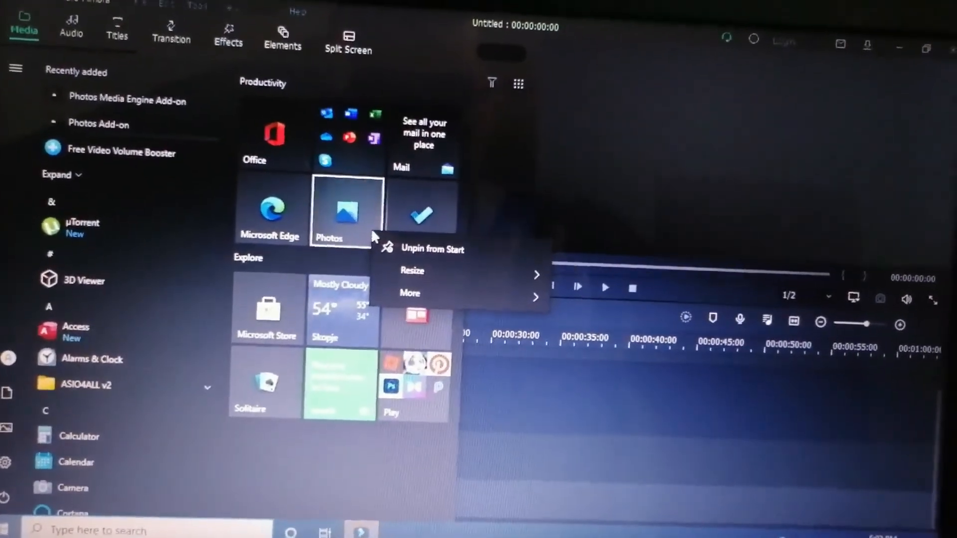
{"action": "left_click", "coordinate": [410, 293]}
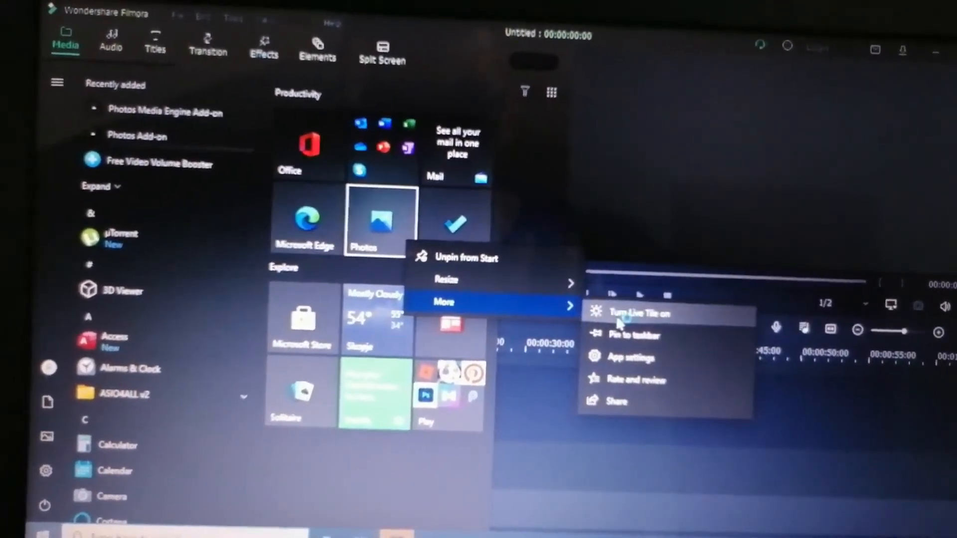
{"action": "left_click", "coordinate": [639, 313]}
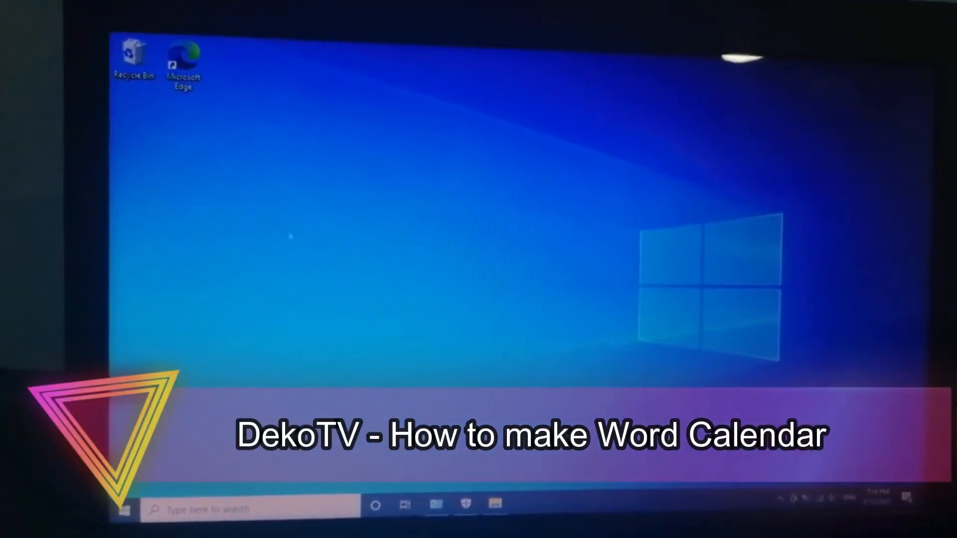
- Launch Microsoft Word from the taskbar
{"action": "left_click", "coordinate": [125, 508]}
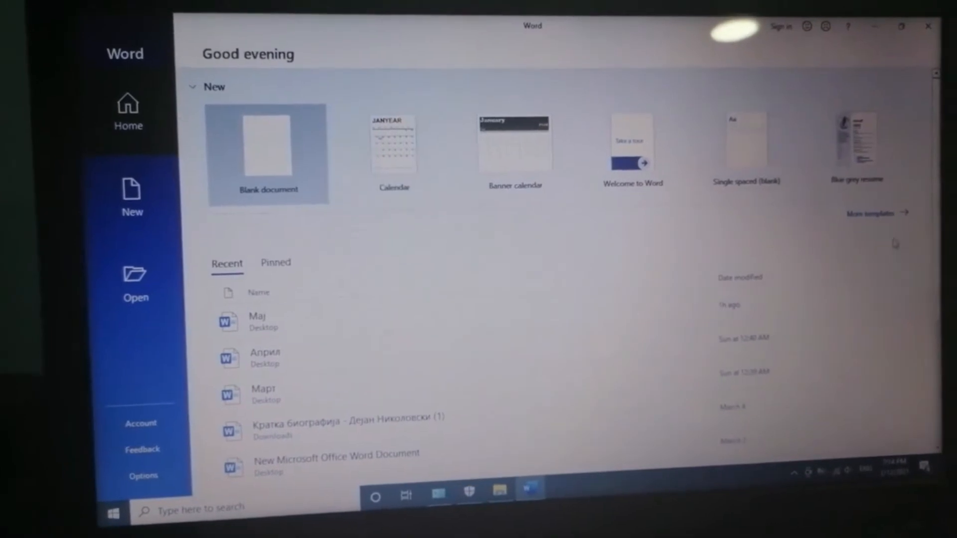
- Search the template gallery for 'calendar' and browse the results
{"action": "left_click", "coordinate": [132, 198]}
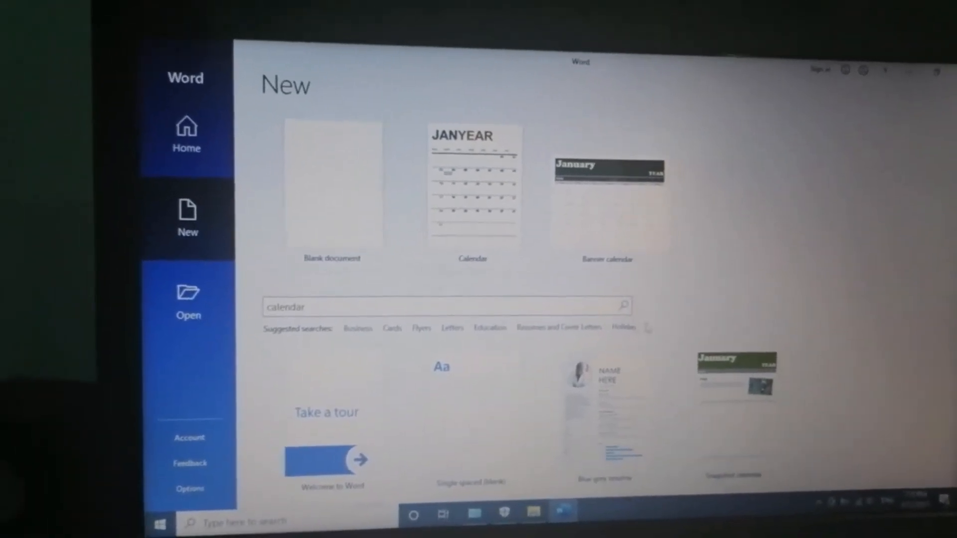
{"action": "left_click", "coordinate": [624, 306]}
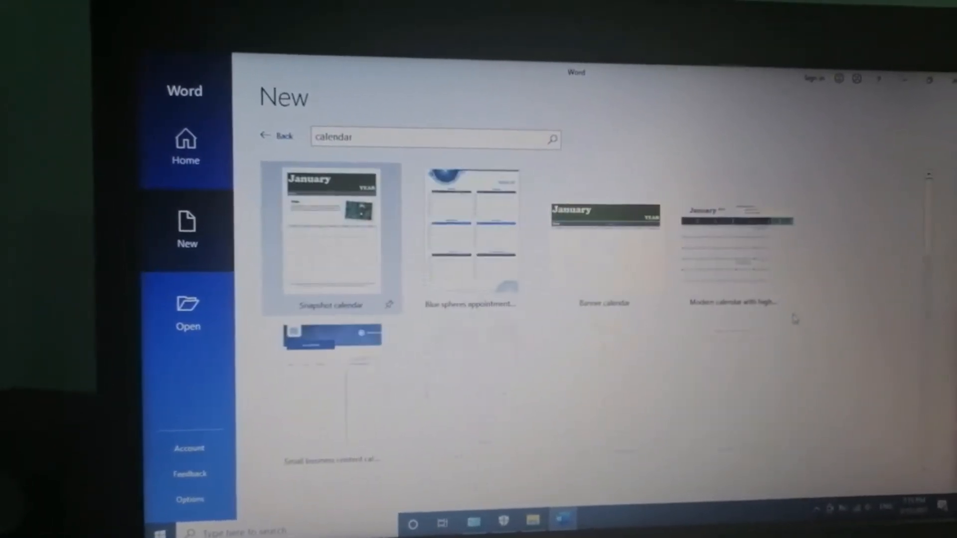
{"action": "scroll", "scroll_direction": "down", "scroll_amount": 3}
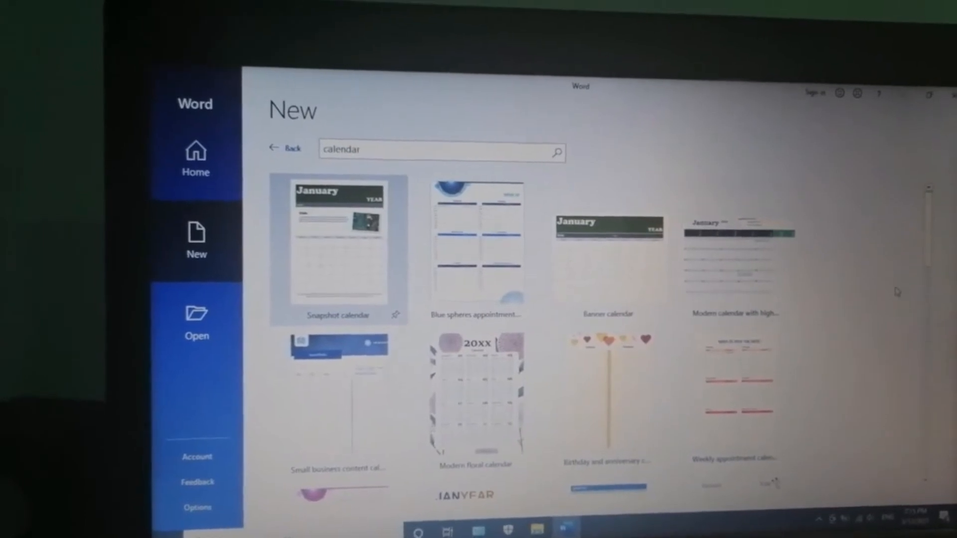
{"action": "scroll", "scroll_direction": "down", "scroll_amount": 3}
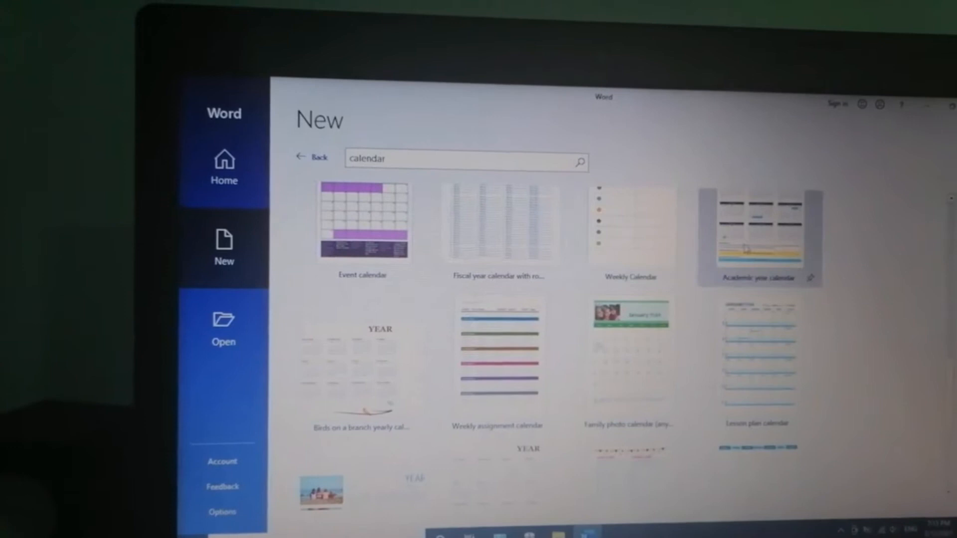
{"action": "scroll", "scroll_direction": "down", "scroll_amount": 3}
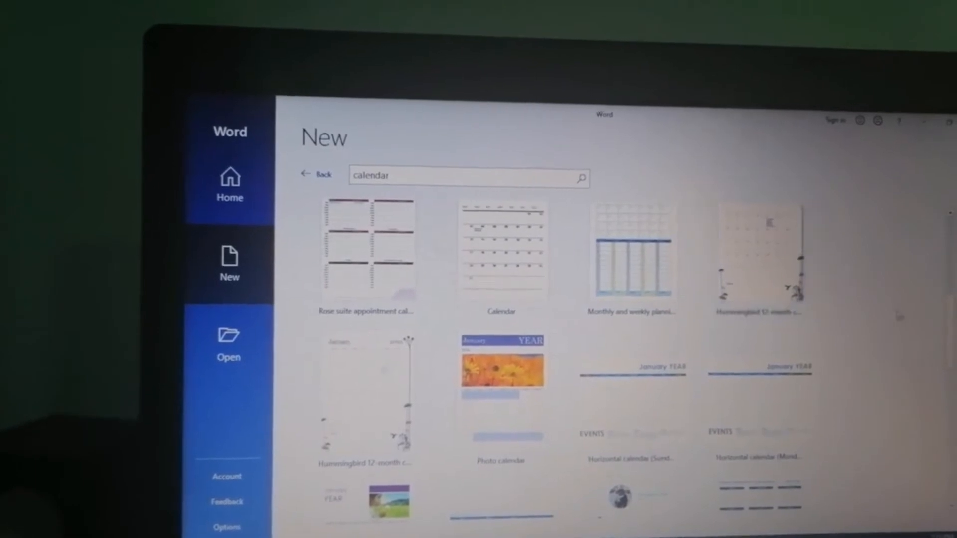
{"action": "scroll", "scroll_direction": "down", "scroll_amount": 3}
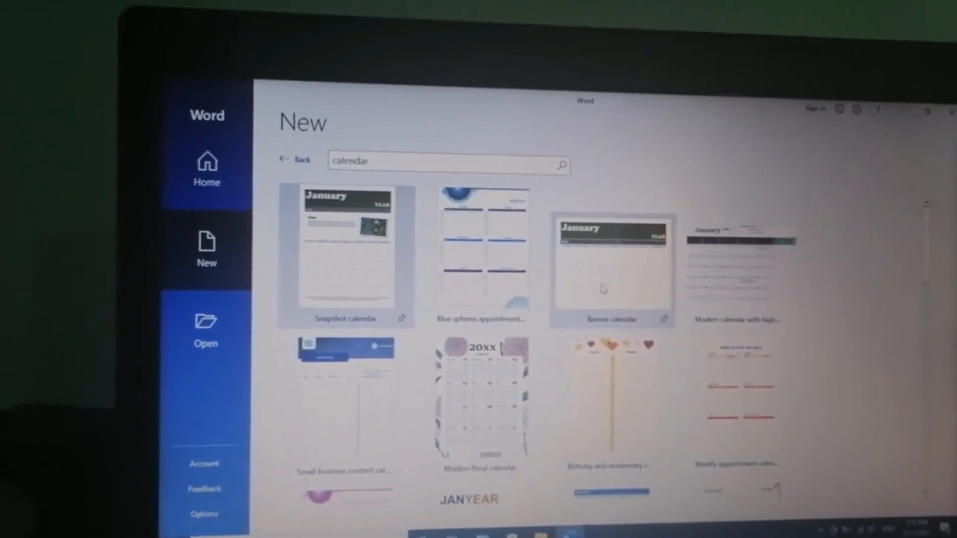
- Create a Banner calendar document for March 2021
{"action": "left_click", "coordinate": [611, 269]}
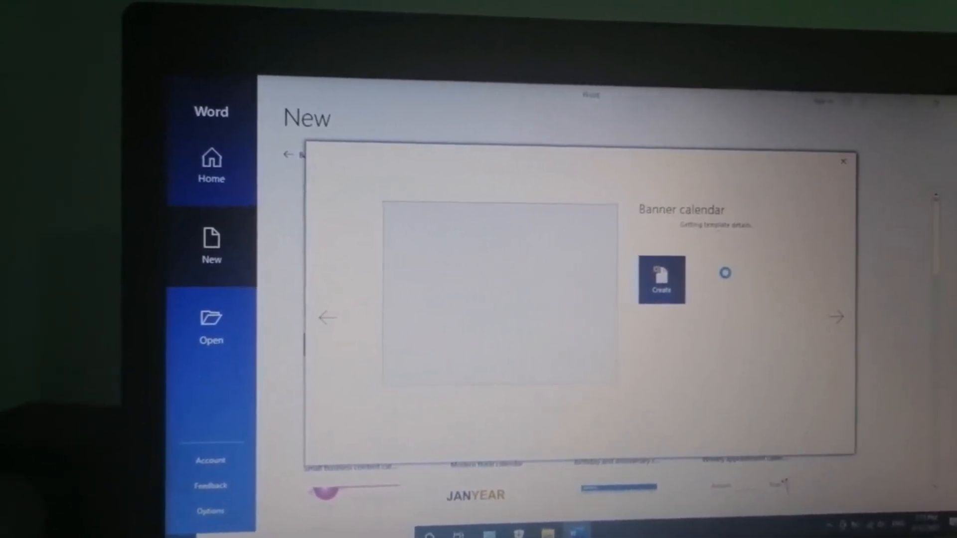
{"action": "left_click", "coordinate": [660, 280]}
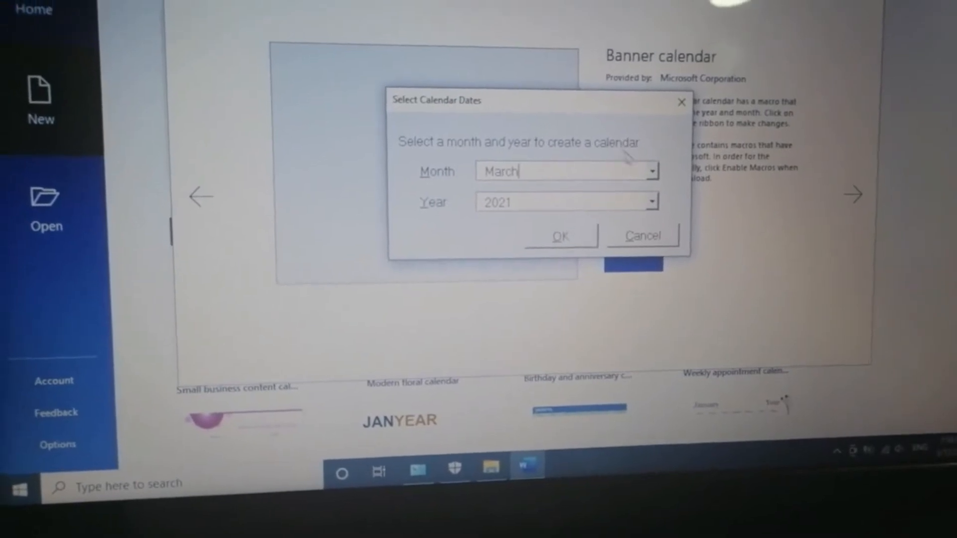
{"action": "left_click", "coordinate": [650, 170]}
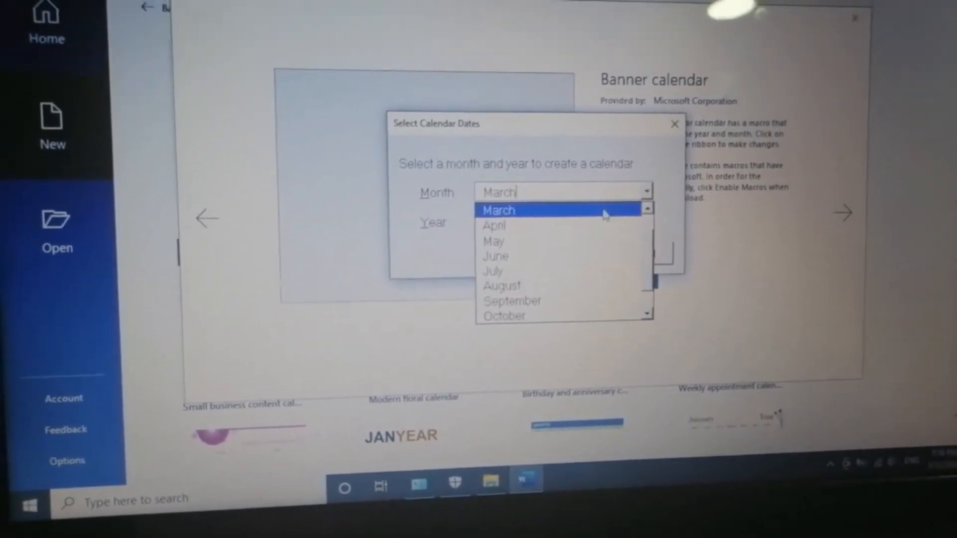
{"action": "left_click", "coordinate": [498, 210]}
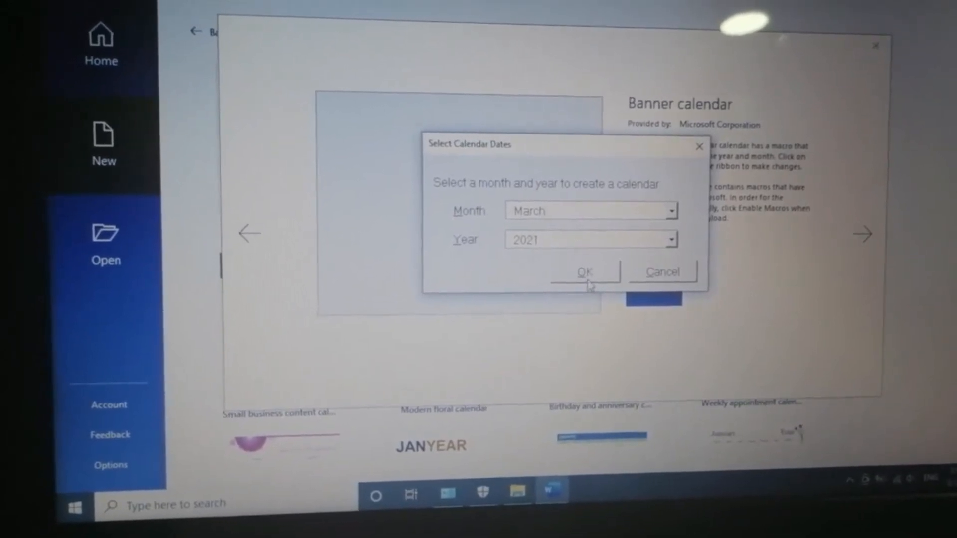
{"action": "left_click", "coordinate": [584, 271]}
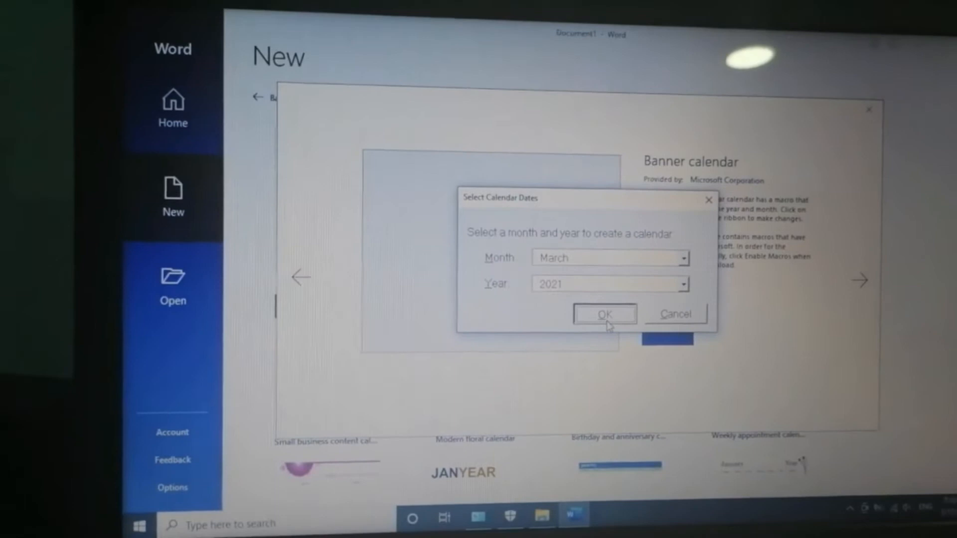
{"action": "left_click", "coordinate": [603, 315]}
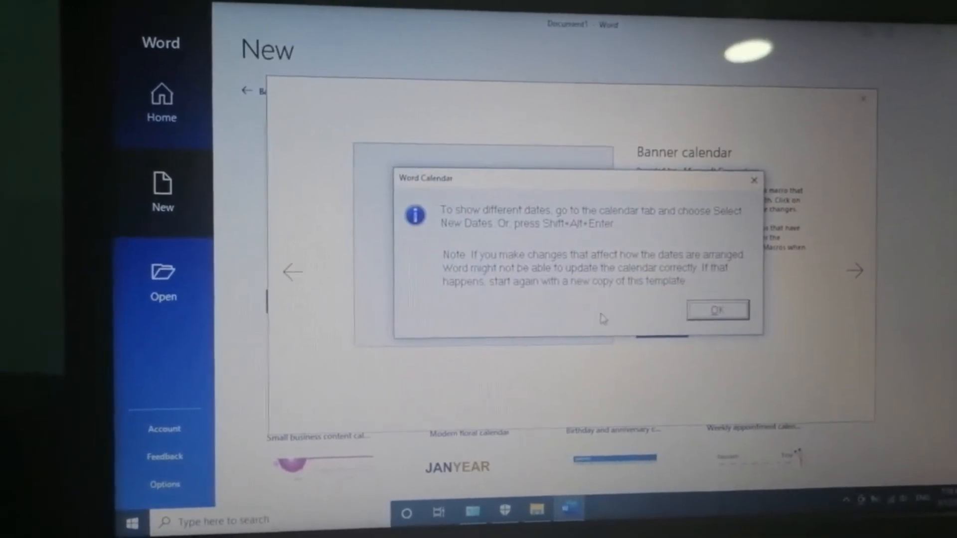
- Dismiss the Word Calendar note and switch the banner colour scheme to blue
{"action": "left_click", "coordinate": [717, 310]}
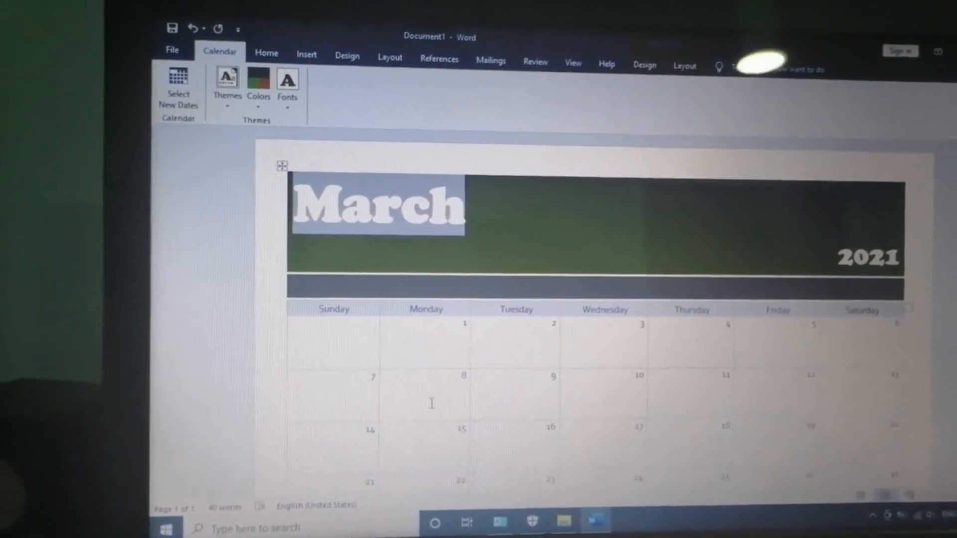
{"action": "scroll", "scroll_direction": "down", "scroll_amount": 3}
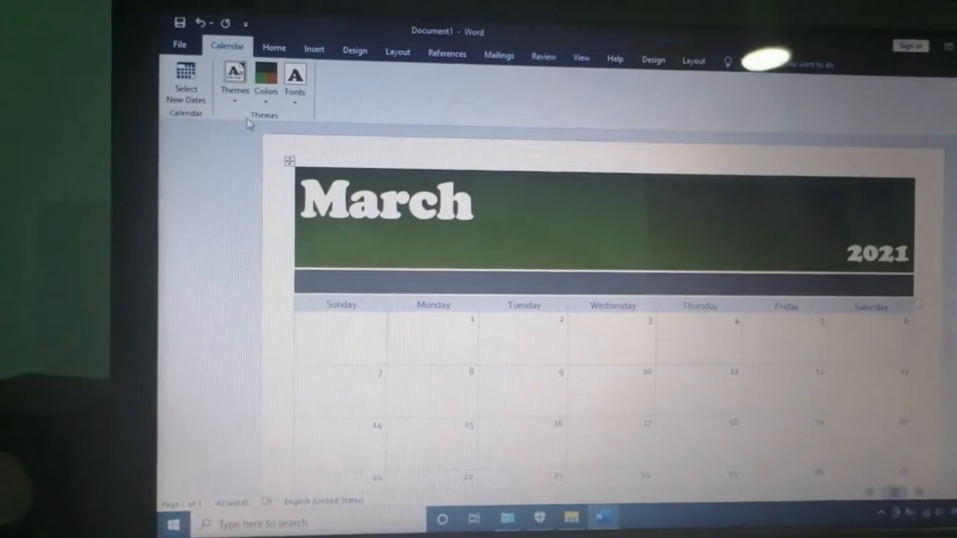
{"action": "left_click", "coordinate": [266, 82]}
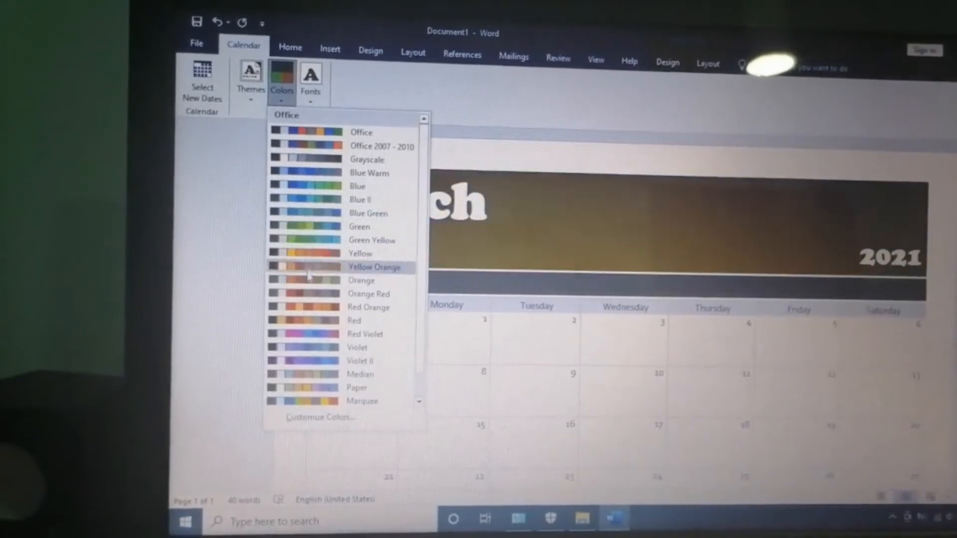
{"action": "mouse_move", "coordinate": [304, 217]}
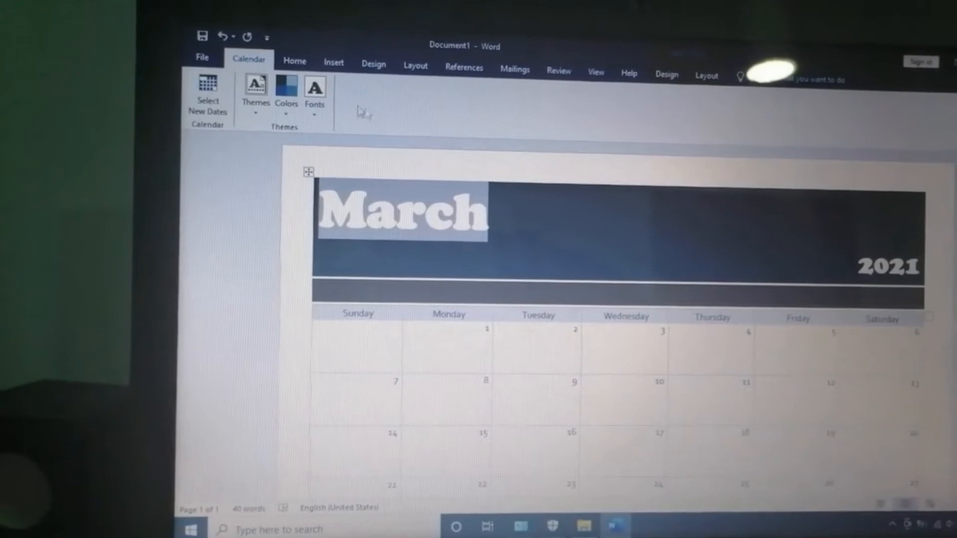
- Choose a plain sans-serif heading and body font pairing for the calendar
{"action": "left_click", "coordinate": [314, 95]}
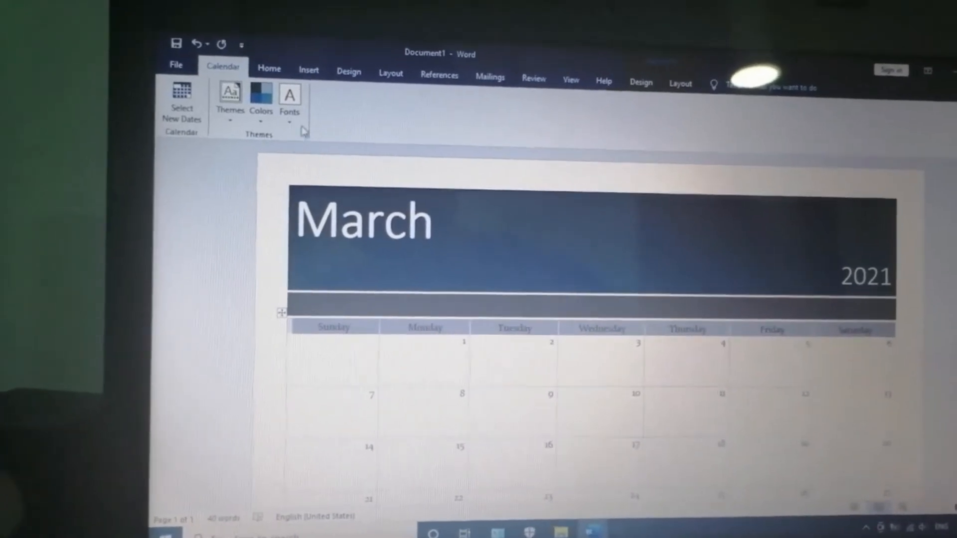
{"action": "left_click", "coordinate": [289, 101]}
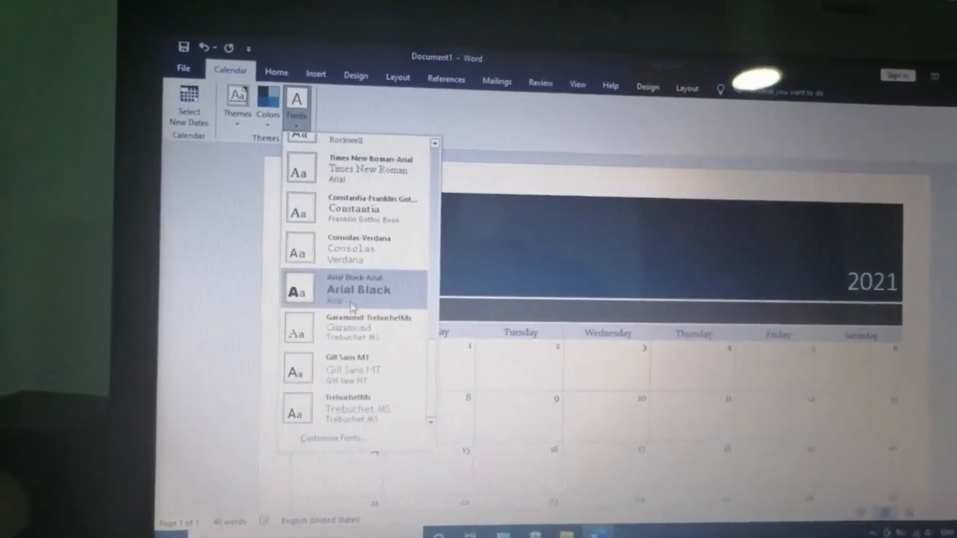
{"action": "left_click", "coordinate": [359, 289]}
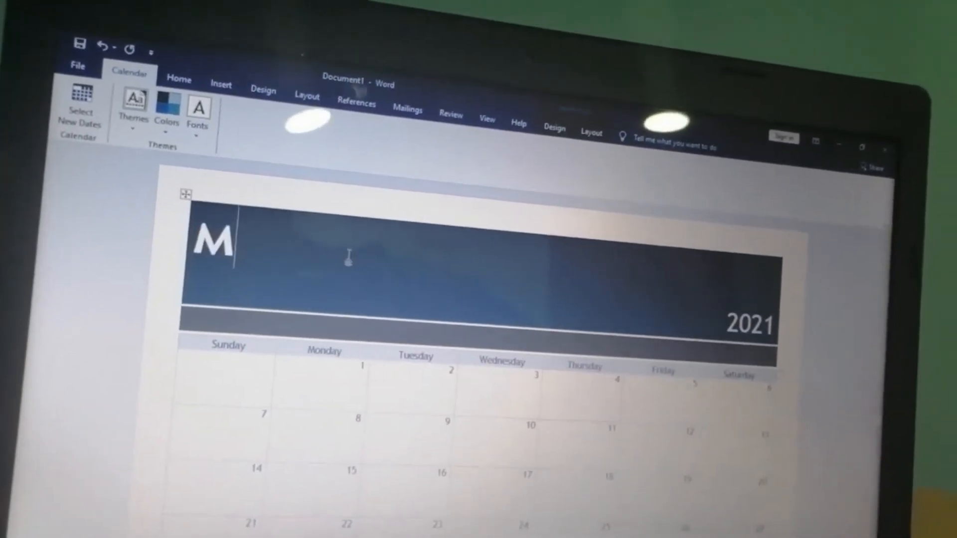
- Retitle the calendar 'март' and review the Macedonian weekday names
{"action": "type", "text": "март"}
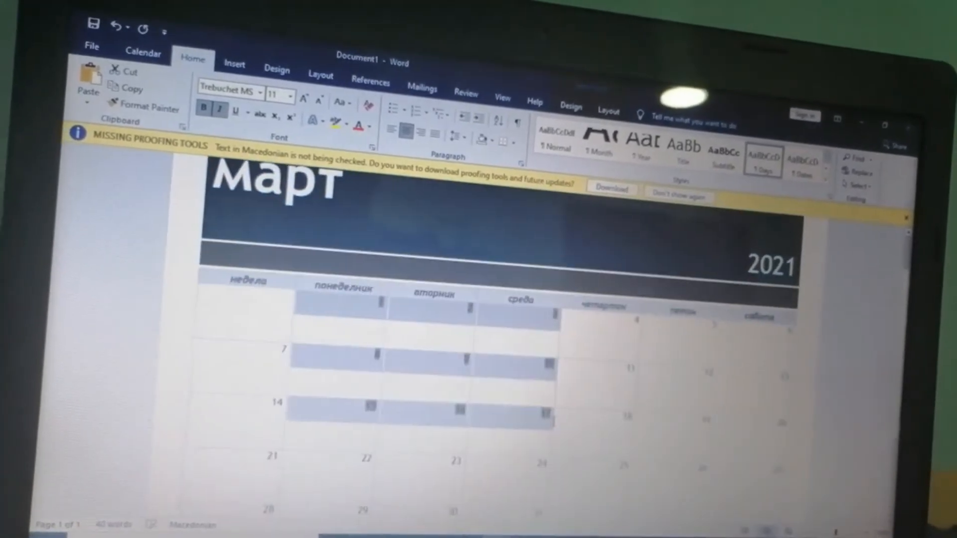
{"action": "scroll", "scroll_direction": "down", "scroll_amount": 3}
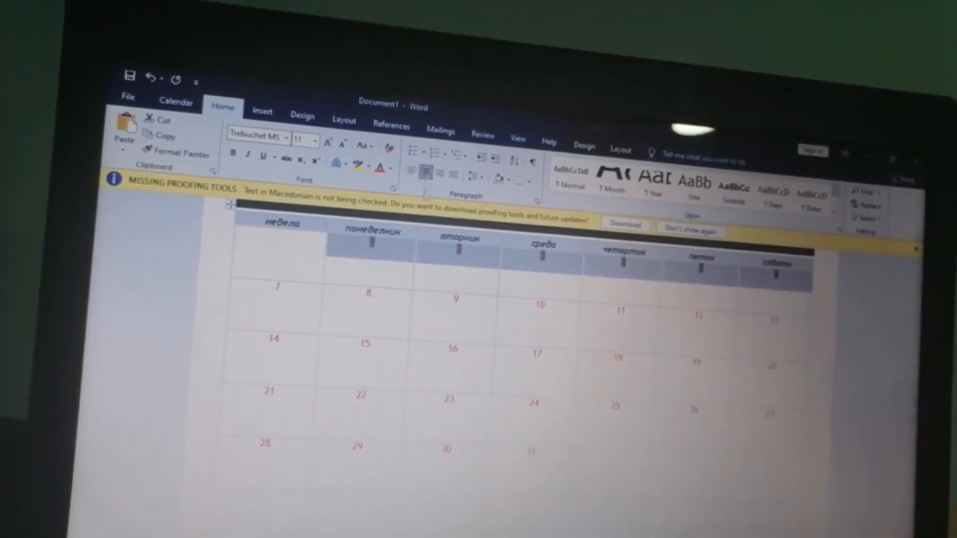
{"action": "scroll", "scroll_direction": "up", "scroll_amount": 3}
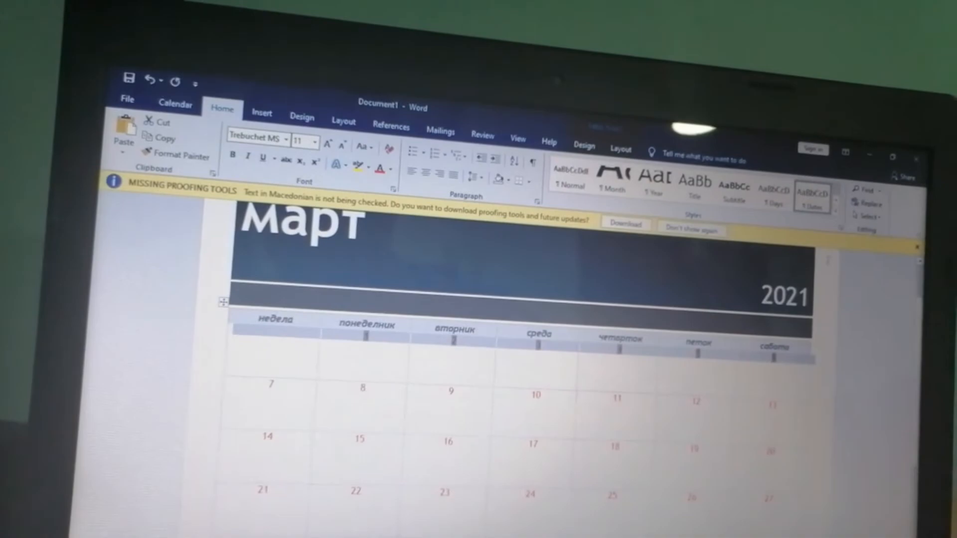
- Save the calendar to the Desktop under the name 'март'
{"action": "left_click", "coordinate": [127, 99]}
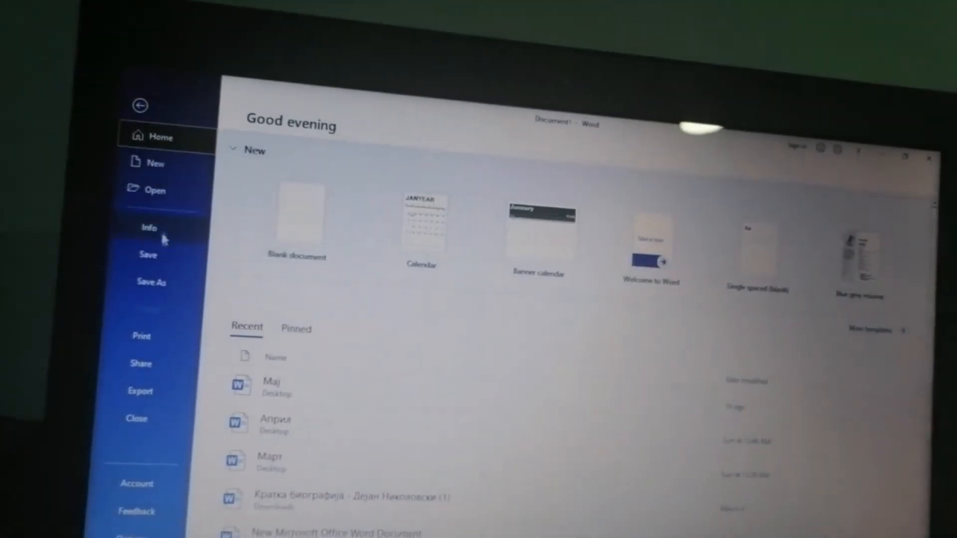
{"action": "left_click", "coordinate": [151, 281]}
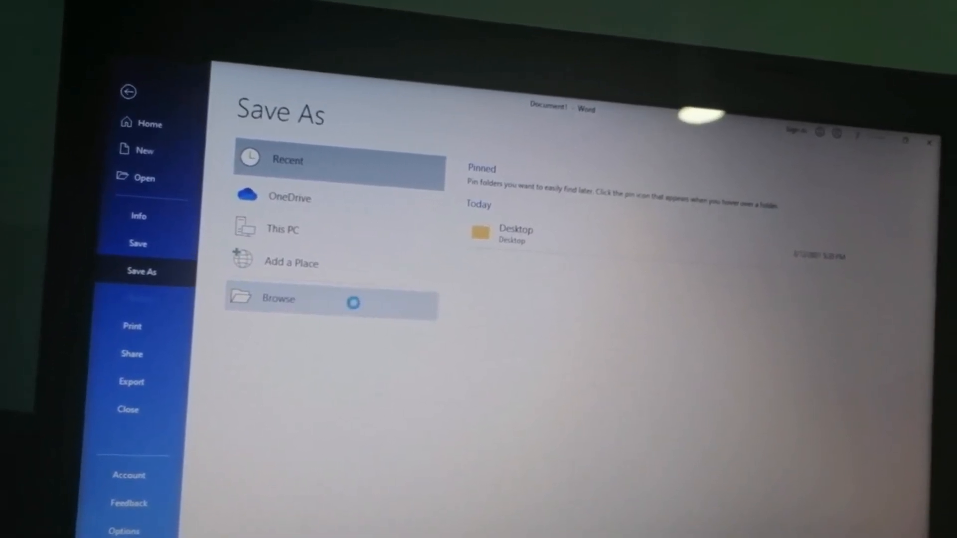
{"action": "left_click", "coordinate": [278, 299]}
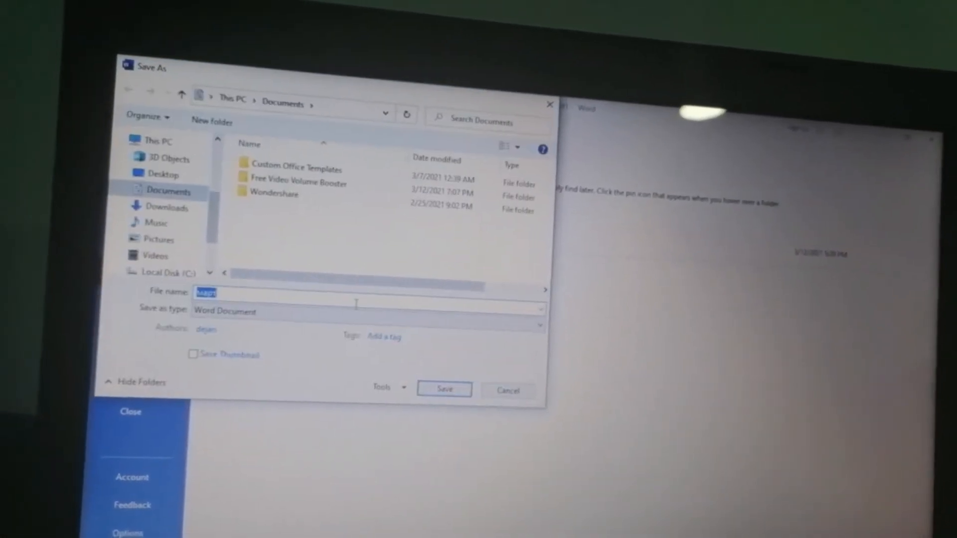
{"action": "left_click", "coordinate": [163, 174]}
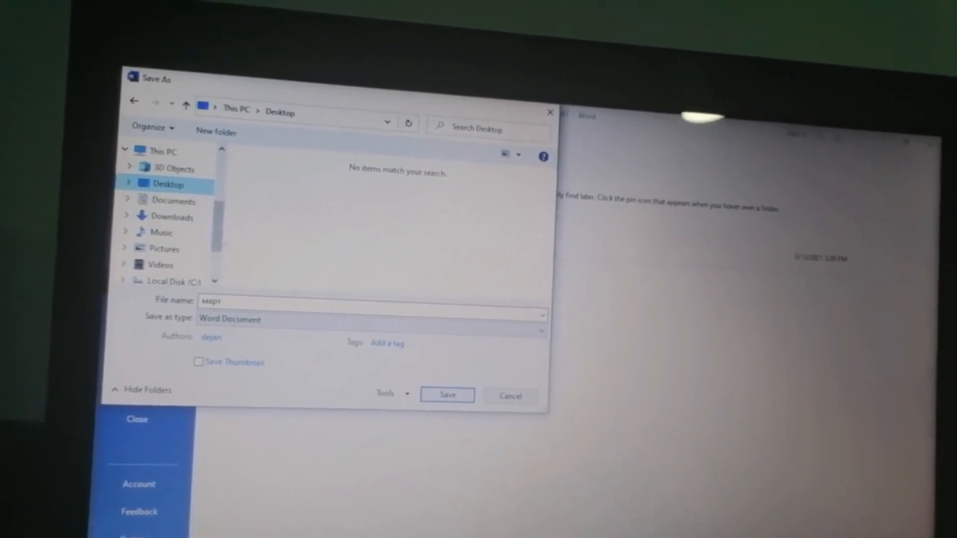
{"action": "left_click", "coordinate": [446, 394]}
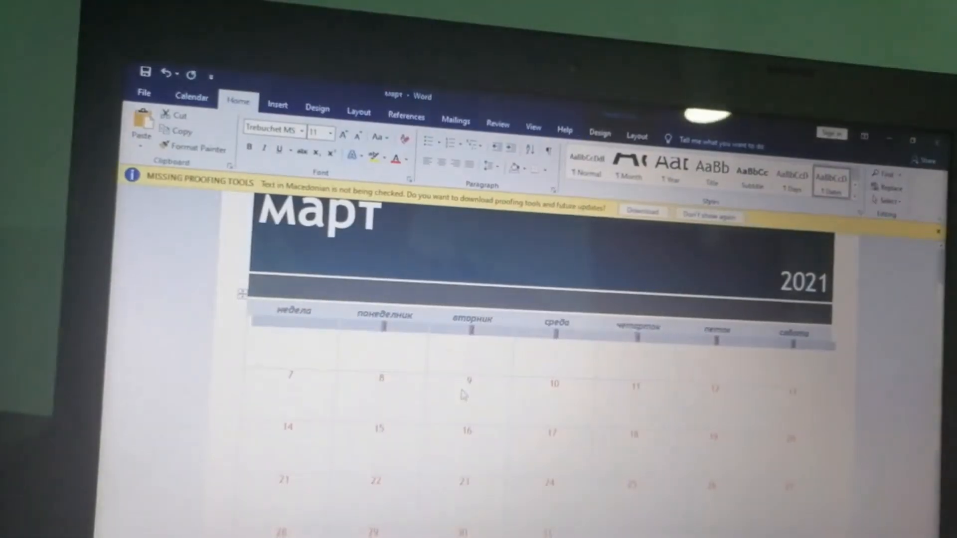
{"action": "left_click", "coordinate": [144, 93]}
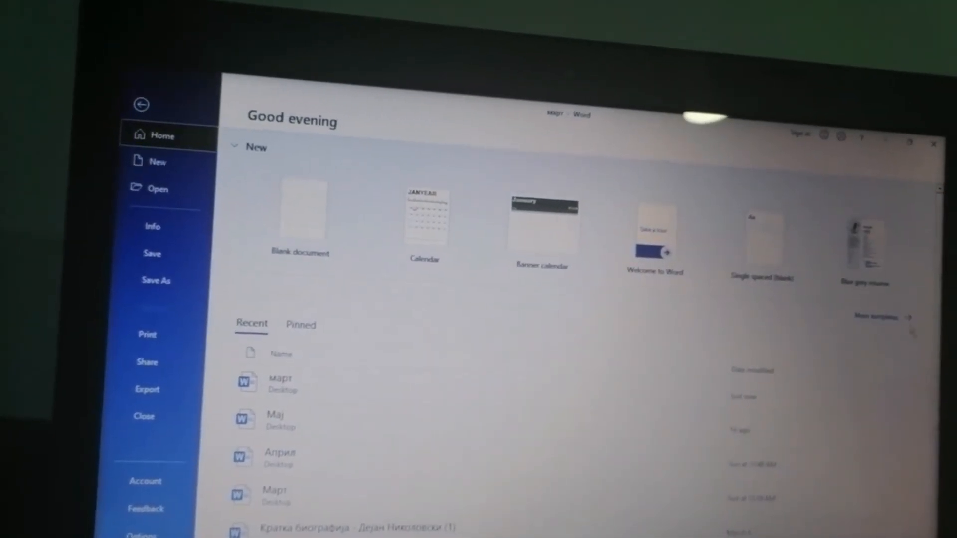
- Search online templates for 'calendar' and create a document from the Photo calendar
{"action": "left_click", "coordinate": [157, 161]}
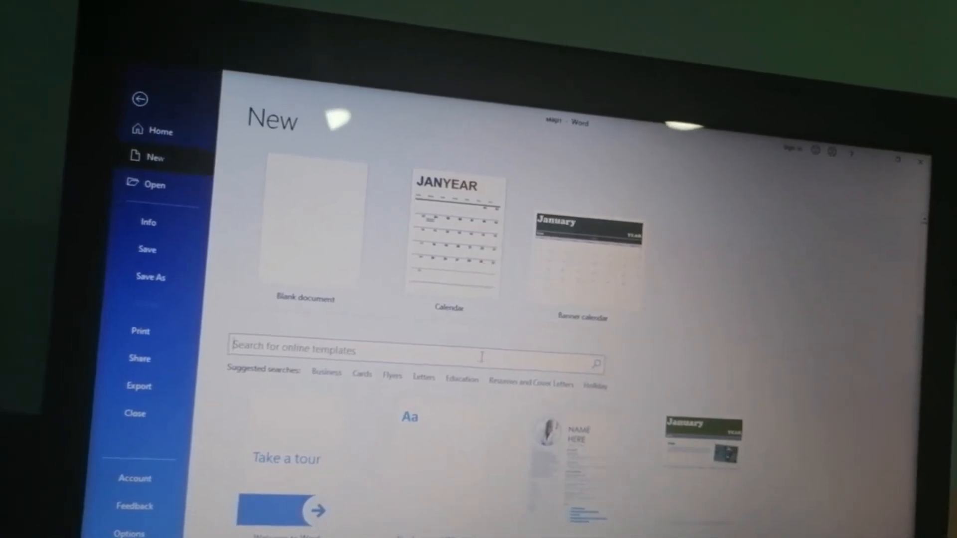
{"action": "type", "text": "ca"}
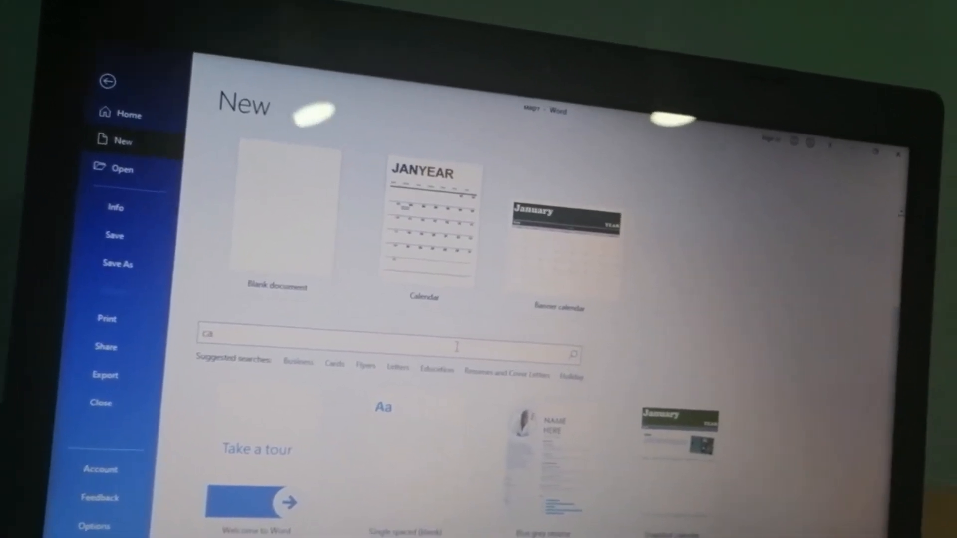
{"action": "type", "text": "le"}
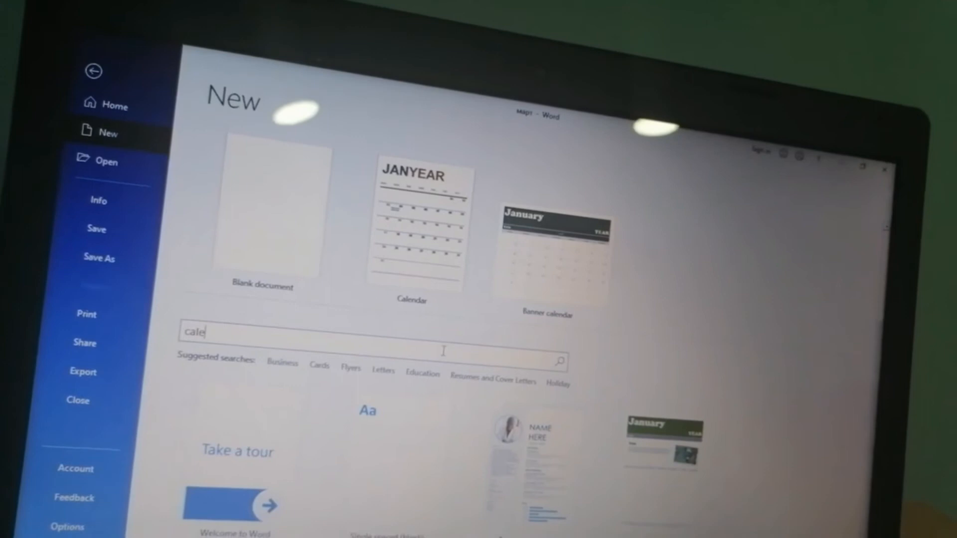
{"action": "type", "text": "ndar"}
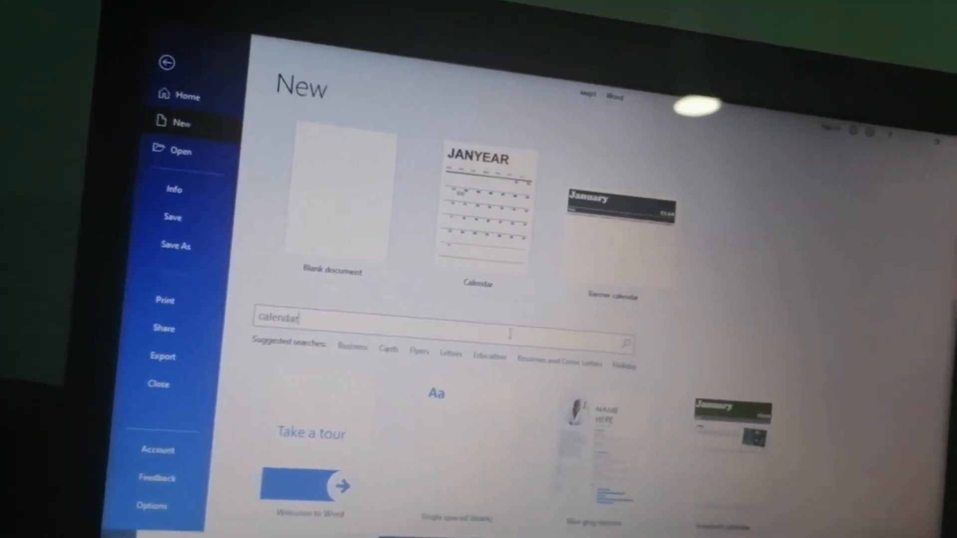
{"action": "left_click", "coordinate": [625, 328]}
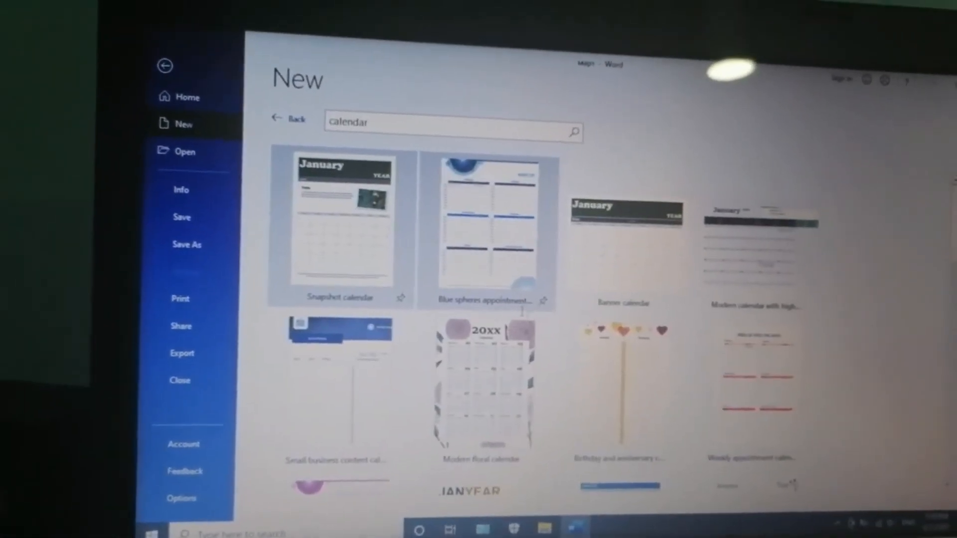
{"action": "scroll", "scroll_direction": "down", "scroll_amount": 3}
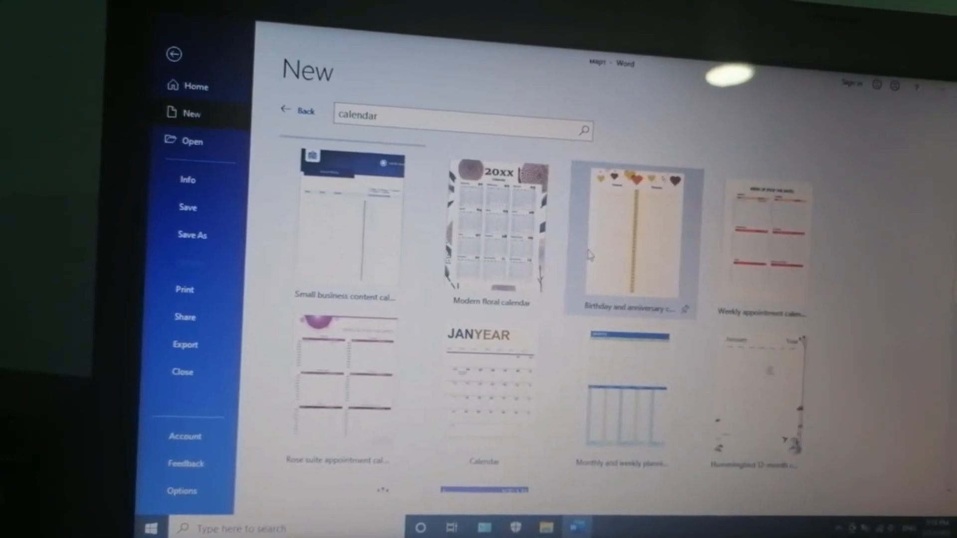
{"action": "scroll", "scroll_direction": "down", "scroll_amount": 3}
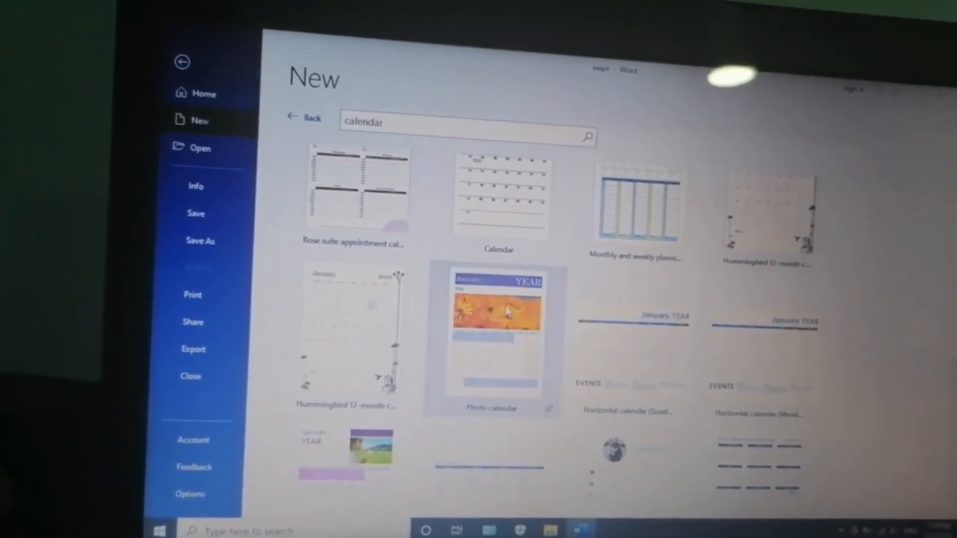
{"action": "left_click", "coordinate": [491, 332]}
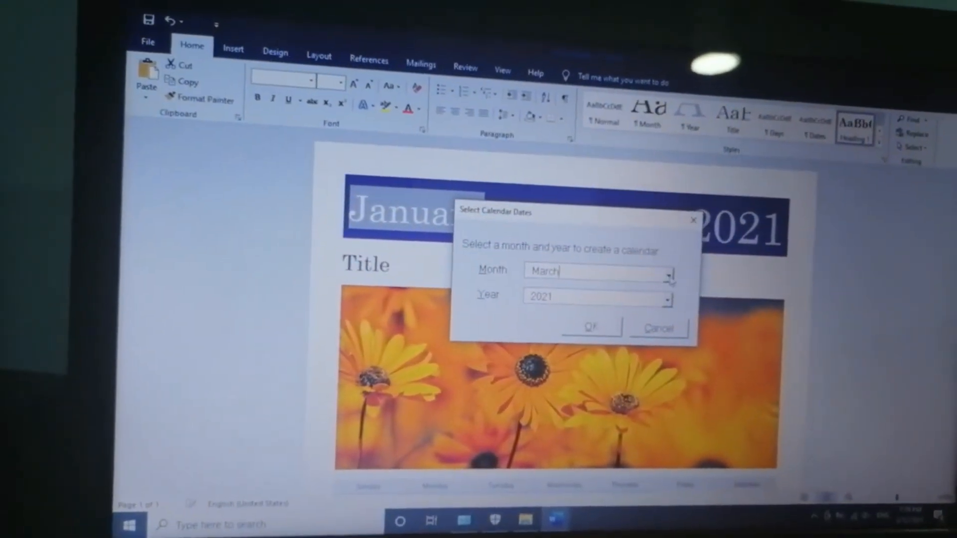
- Set the photo calendar dates to September 2028
{"action": "left_click", "coordinate": [670, 271]}
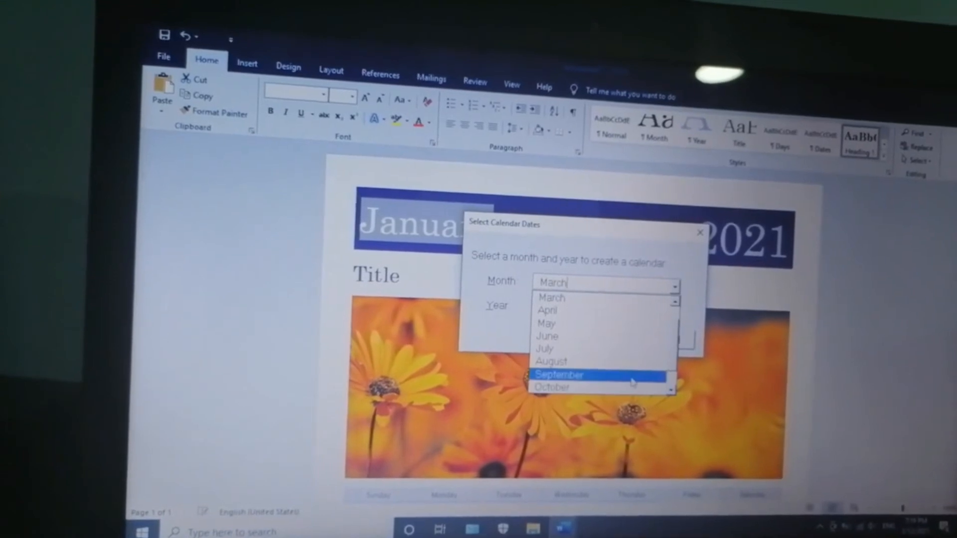
{"action": "left_click", "coordinate": [559, 374]}
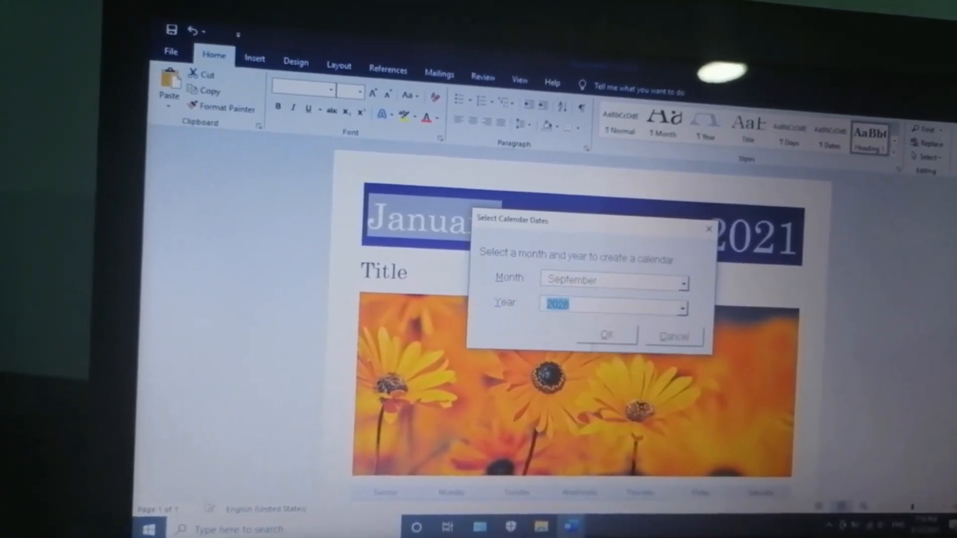
{"action": "left_click", "coordinate": [604, 337]}
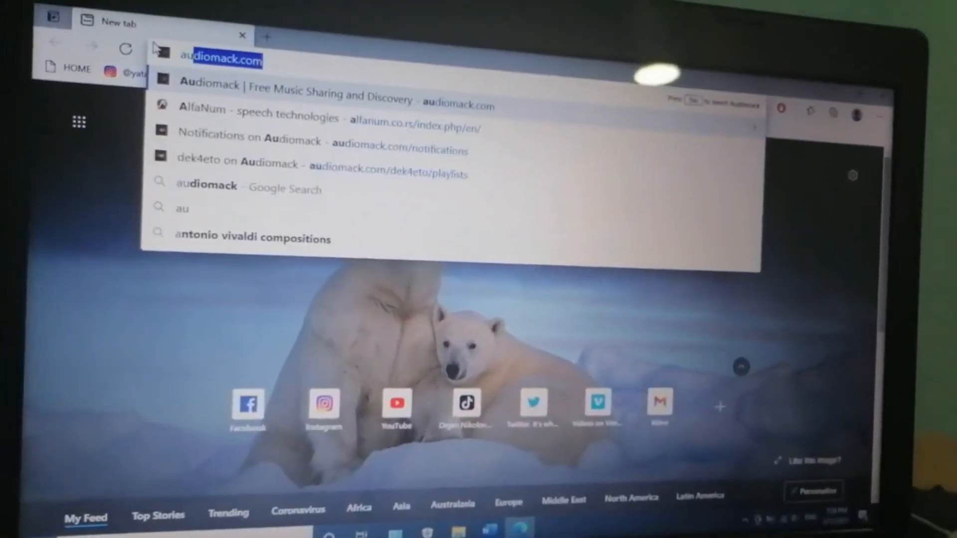
- Search Google for autumn leaves in Edge and show the image results
{"action": "type", "text": "aut"}
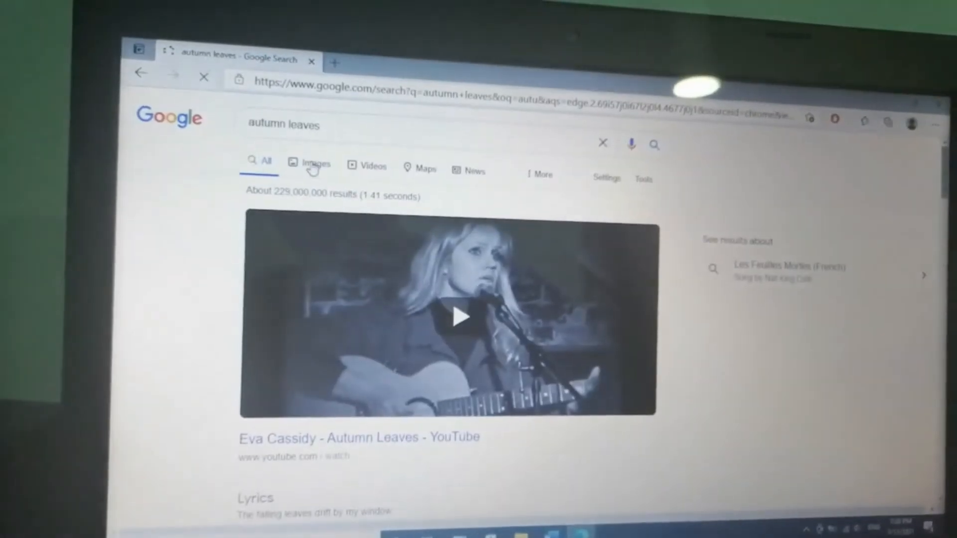
{"action": "left_click", "coordinate": [317, 163]}
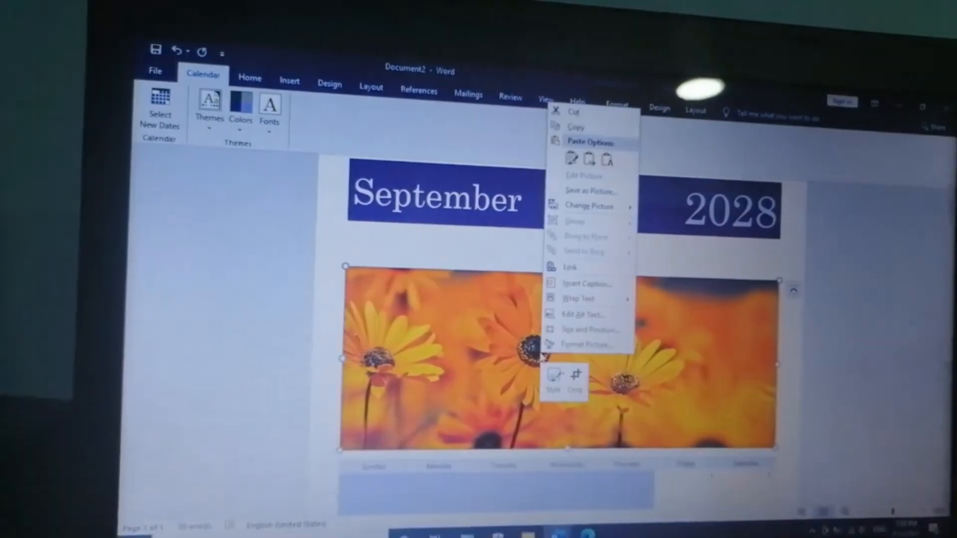
{"action": "mouse_move", "coordinate": [583, 314]}
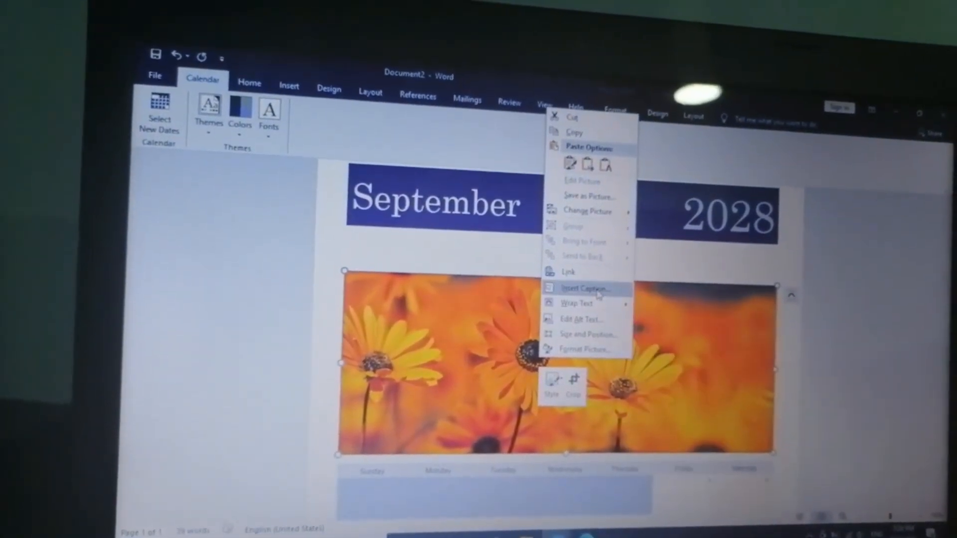
{"action": "mouse_move", "coordinate": [586, 210]}
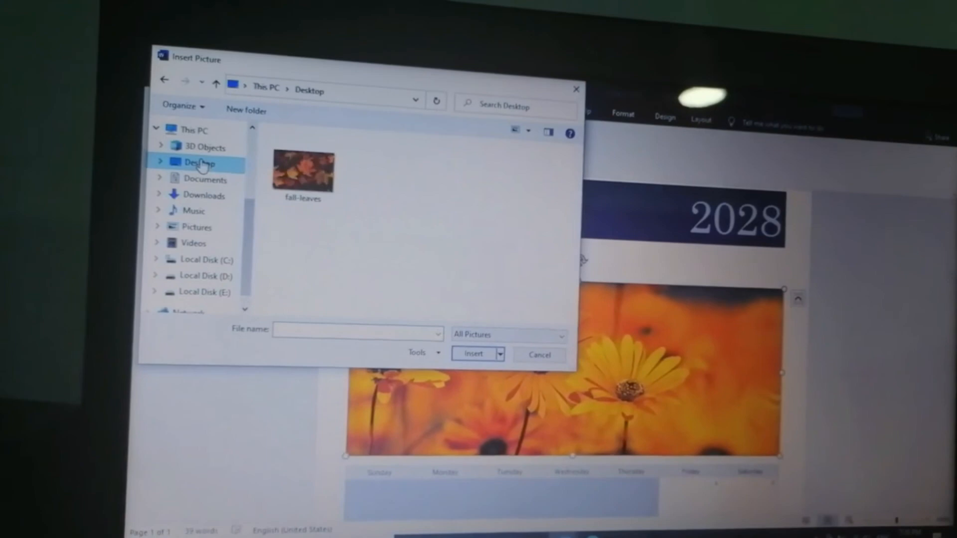
- Replace the calendar's flower photo with the fall-leaves picture from the Desktop
{"action": "left_click", "coordinate": [473, 354]}
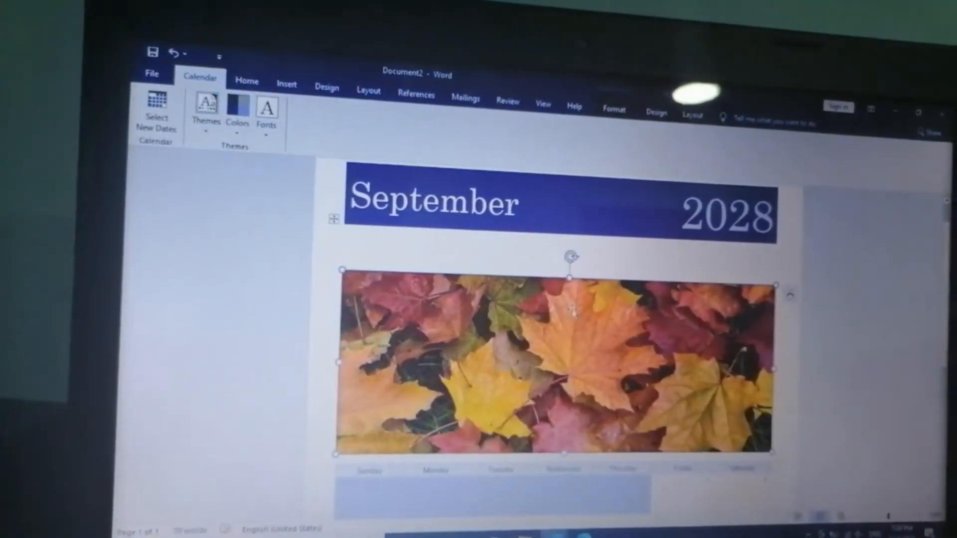